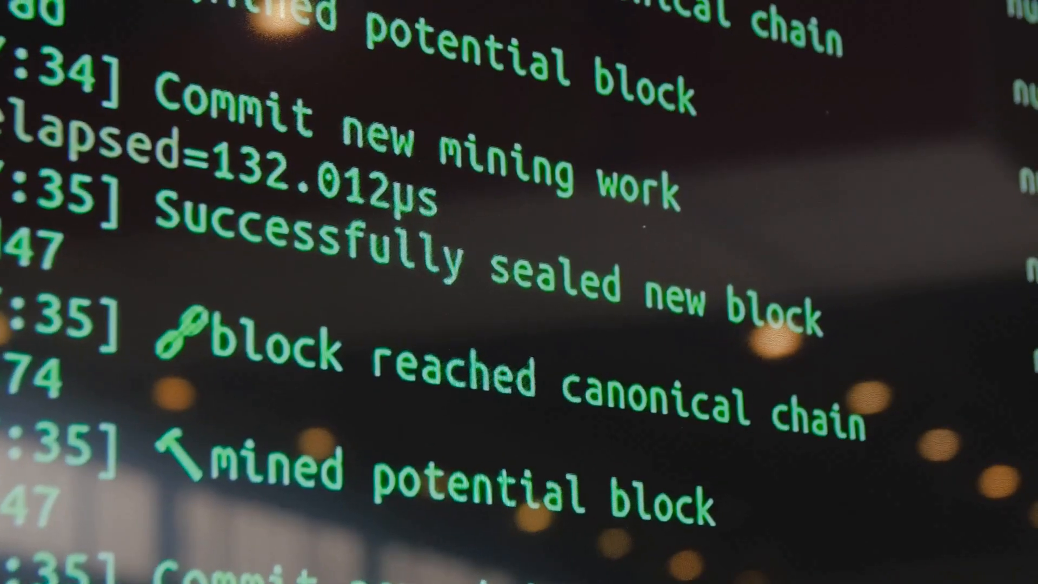
scroll("down", 3)
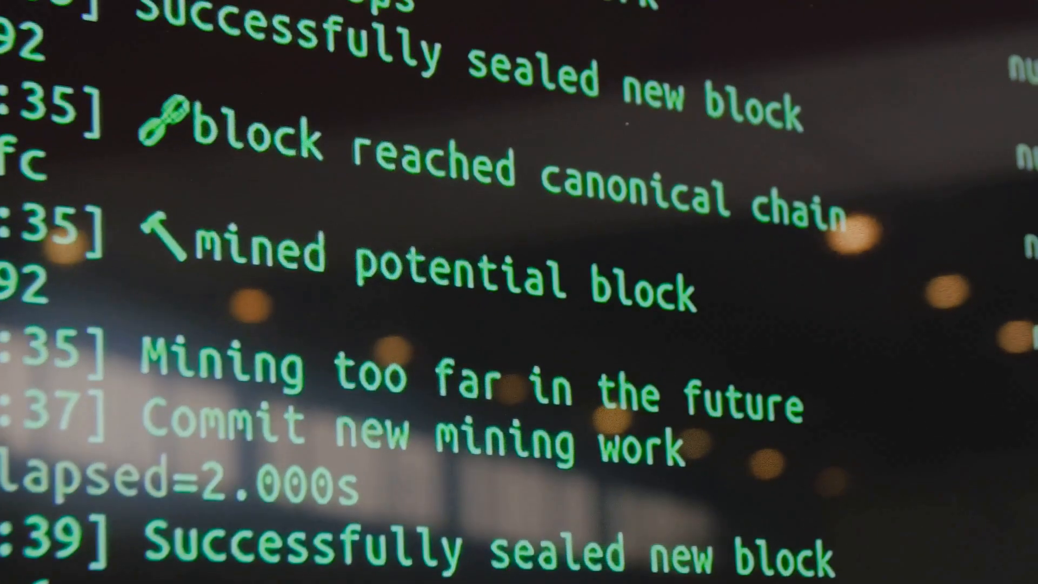
scroll("down", 3)
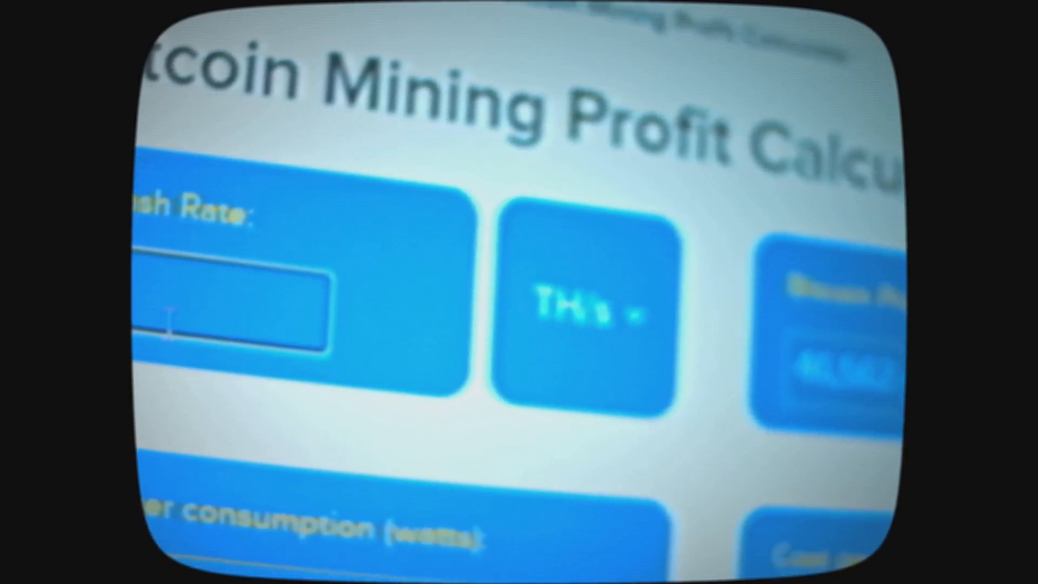
type("25")
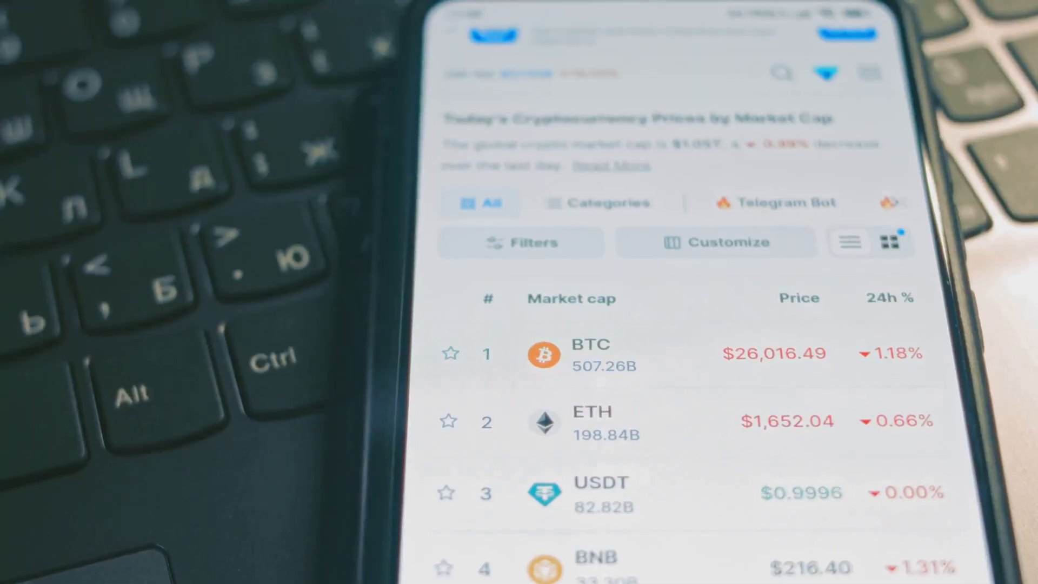
scroll("down", 3)
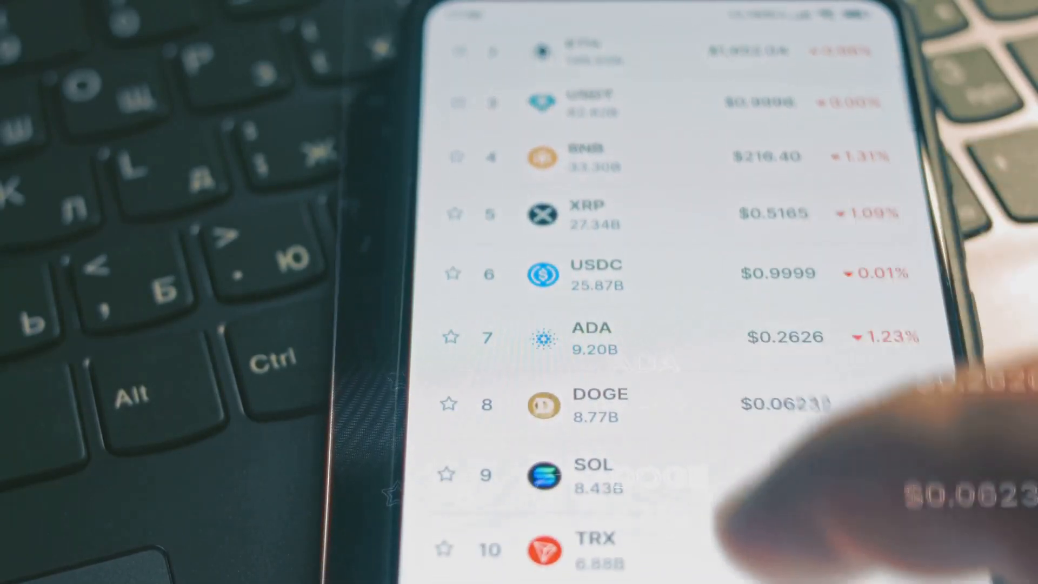
scroll("down", 3)
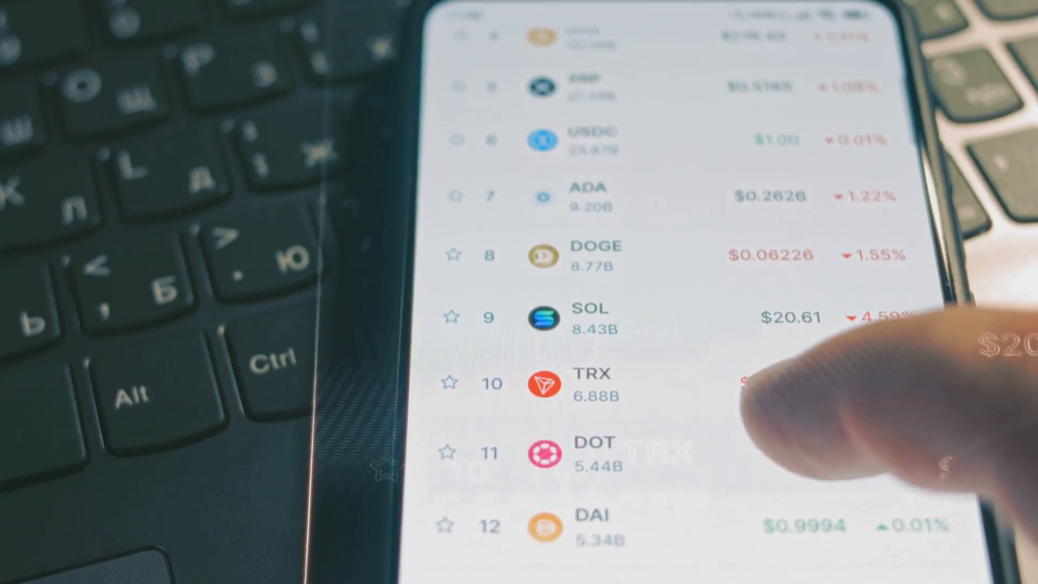
scroll("up", 3)
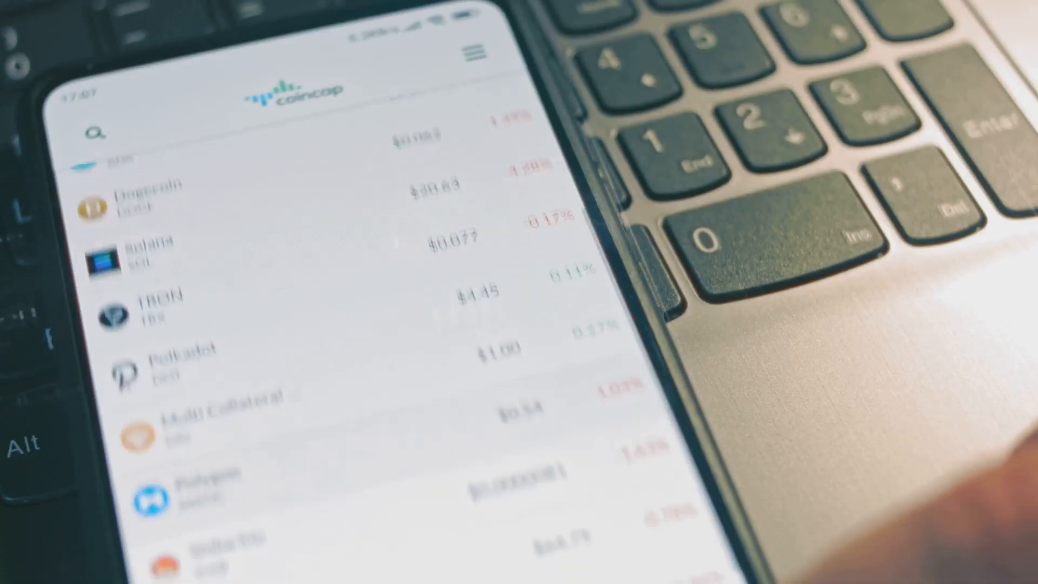
scroll("down", 3)
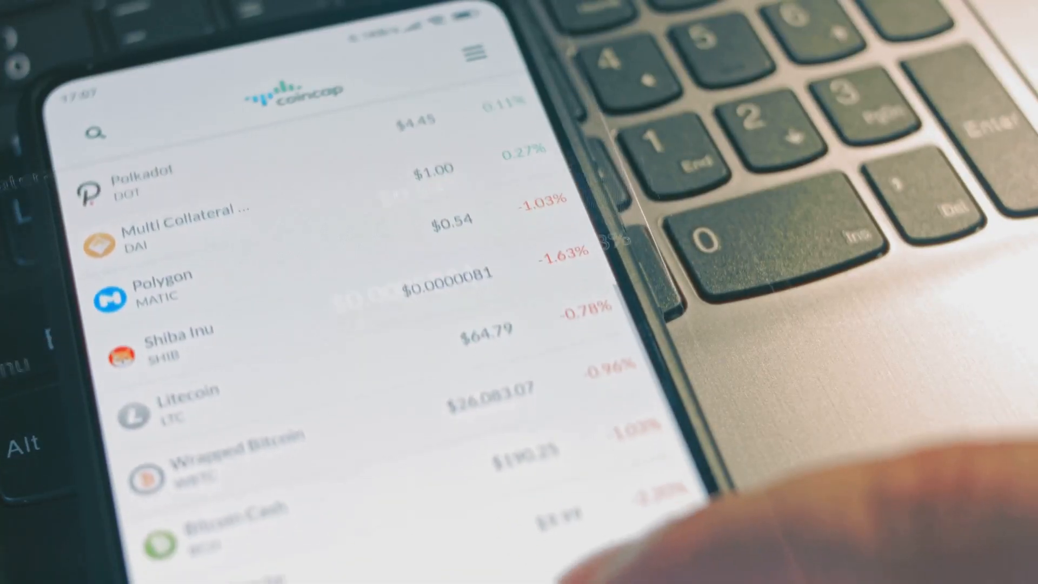
scroll("down", 3)
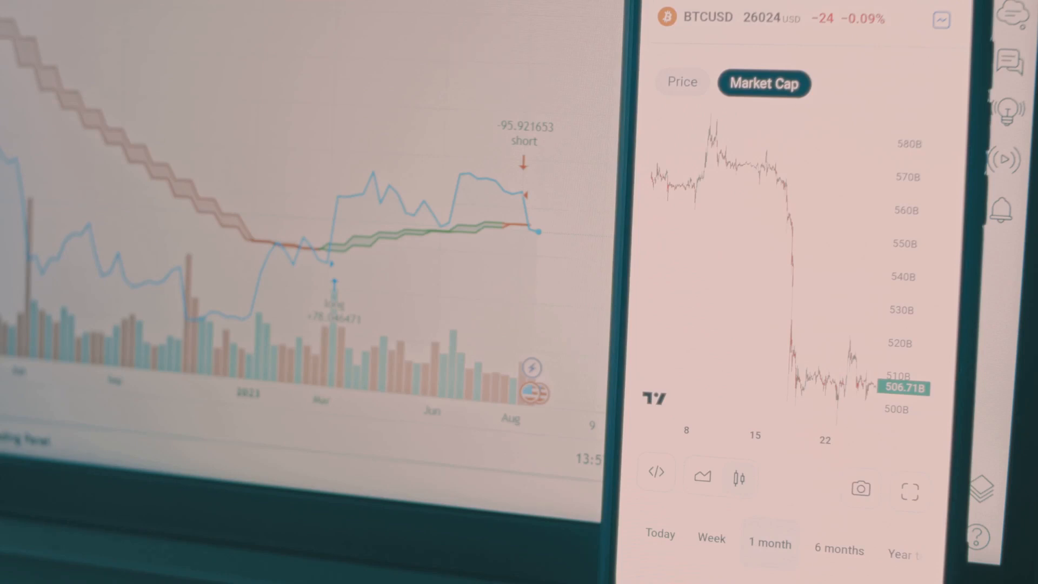
left_click(711, 535)
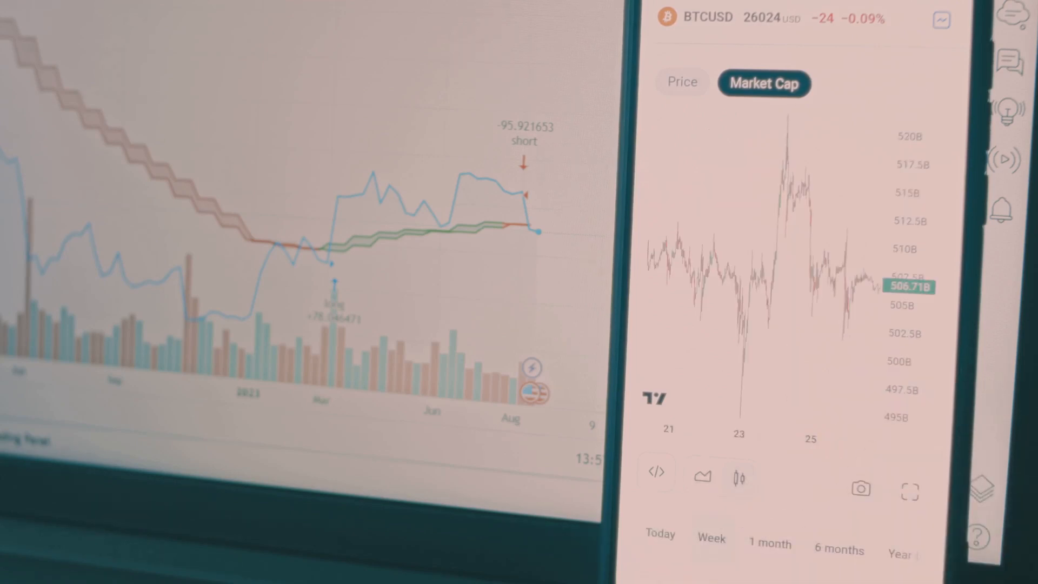